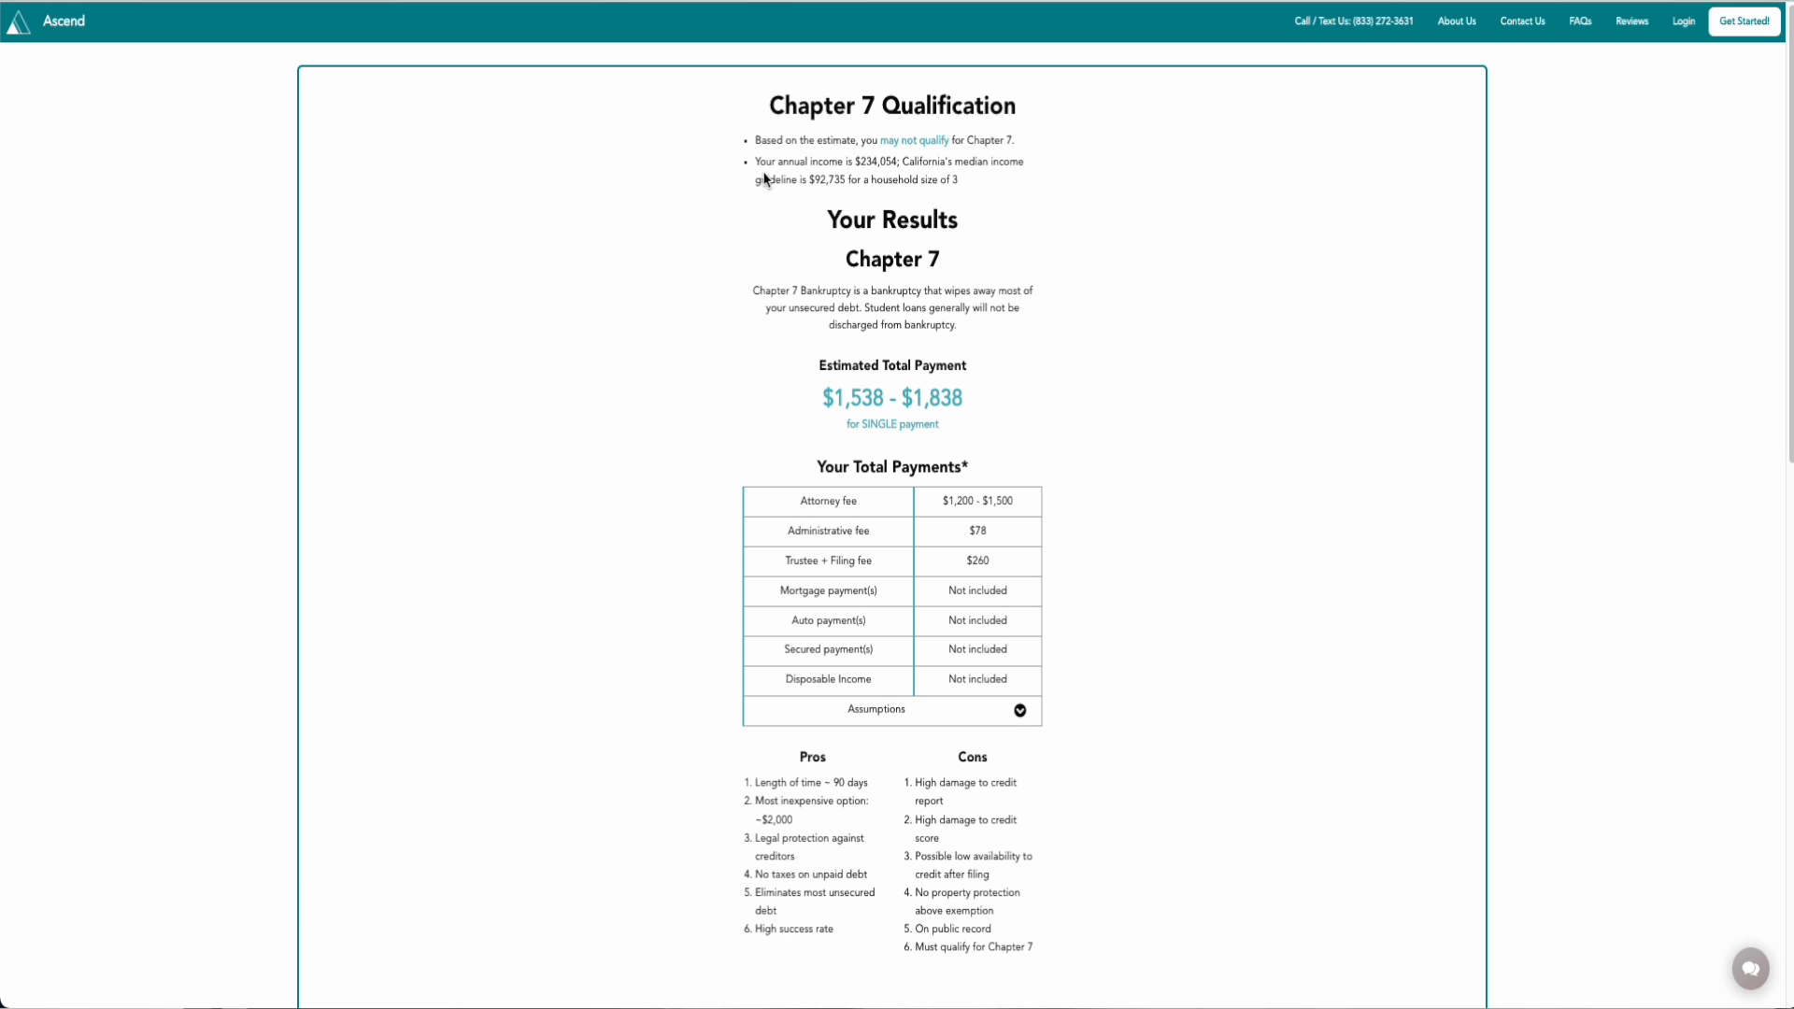
mouse_move(964, 218)
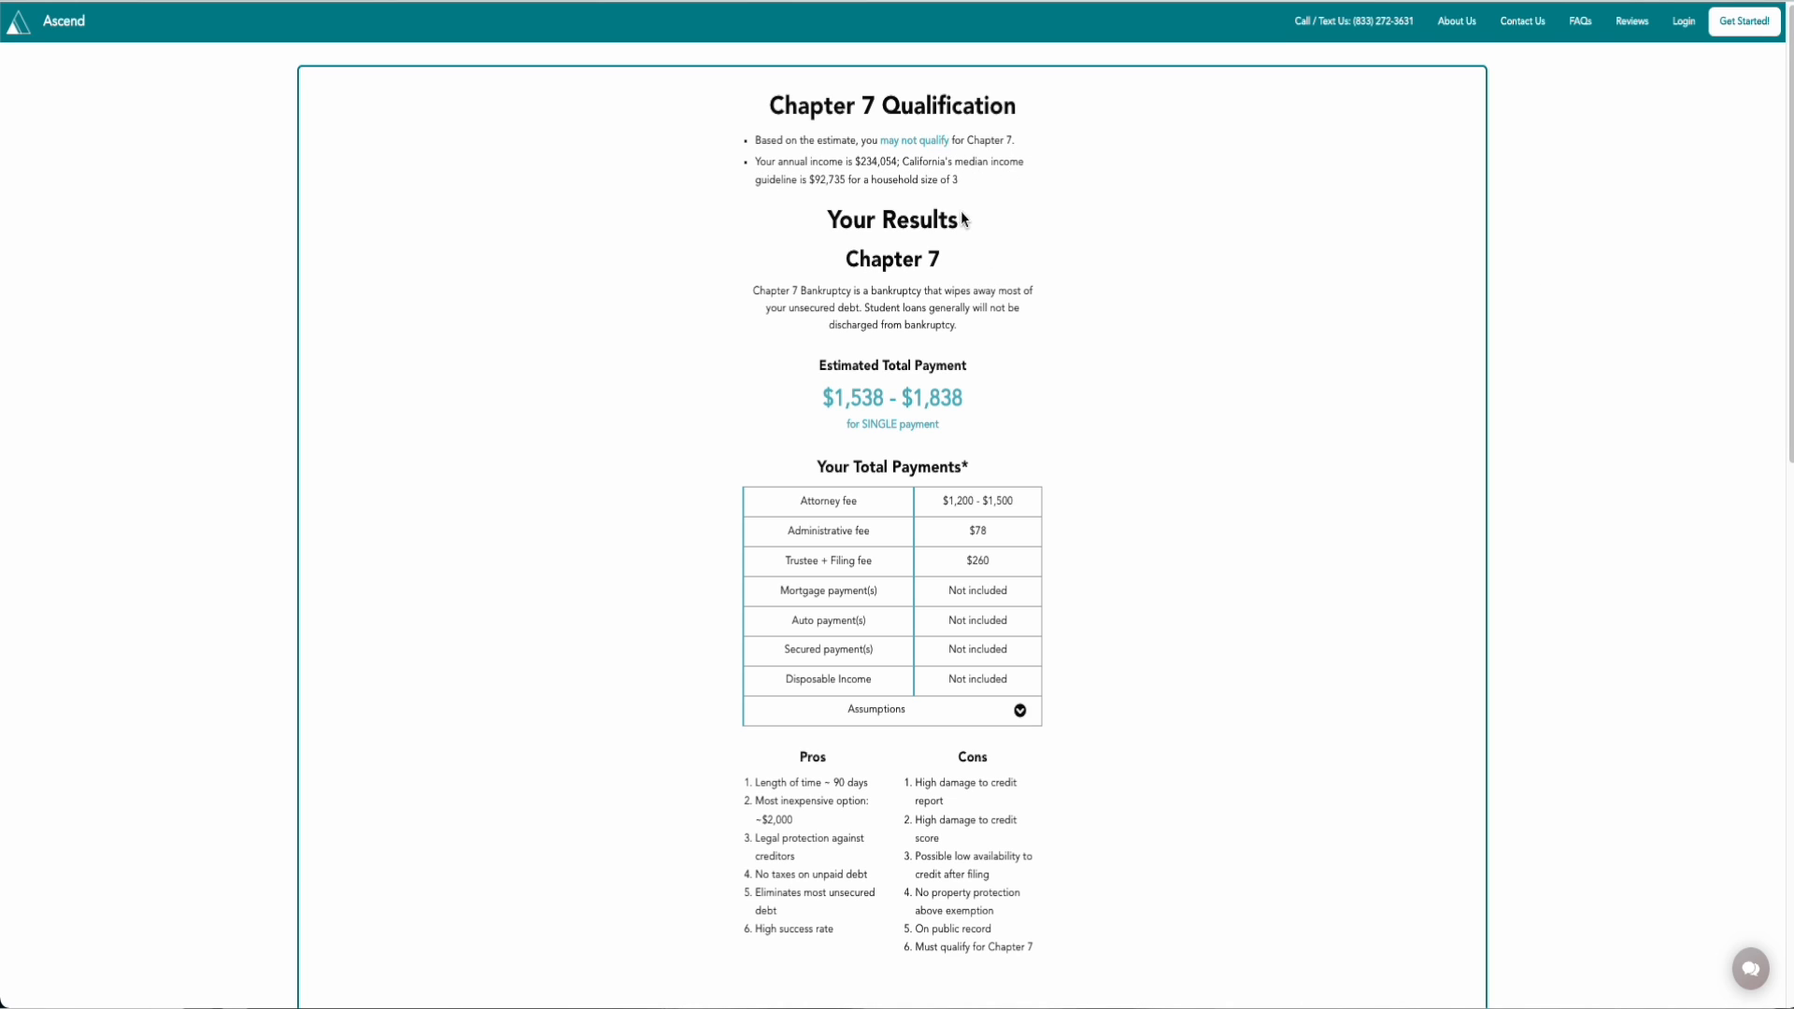
mouse_move(978, 816)
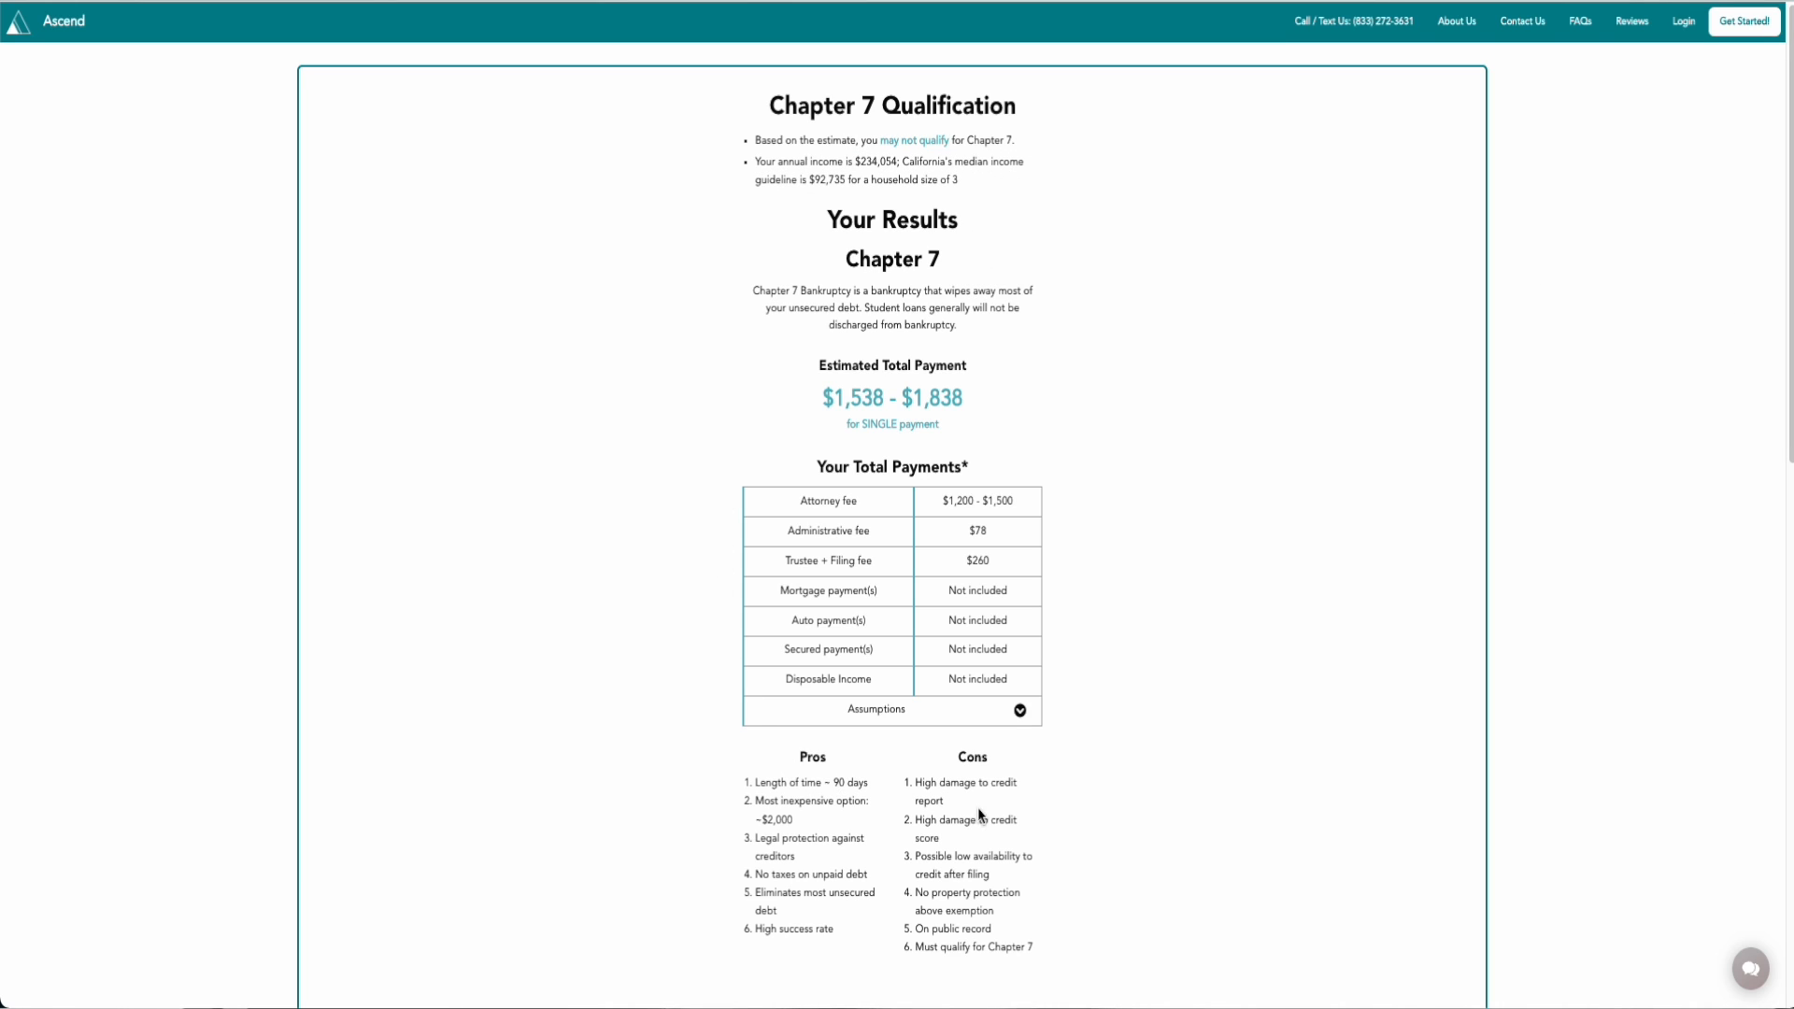
mouse_move(1152, 805)
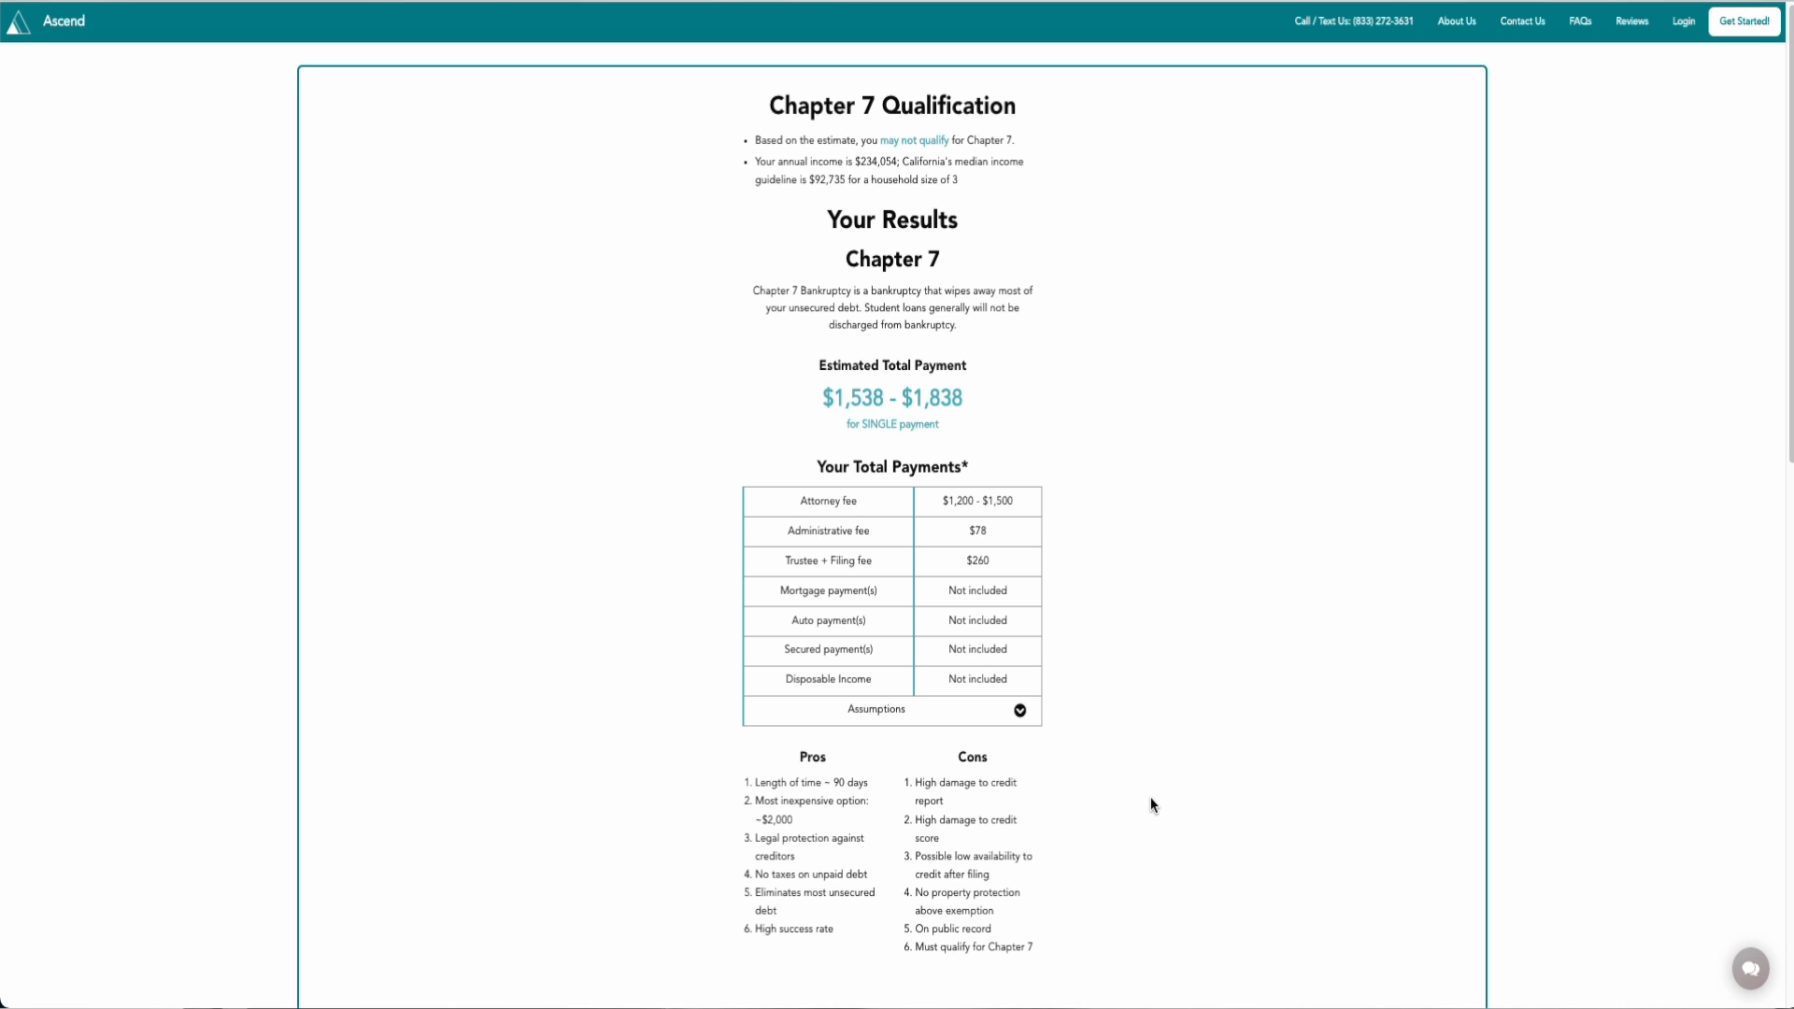